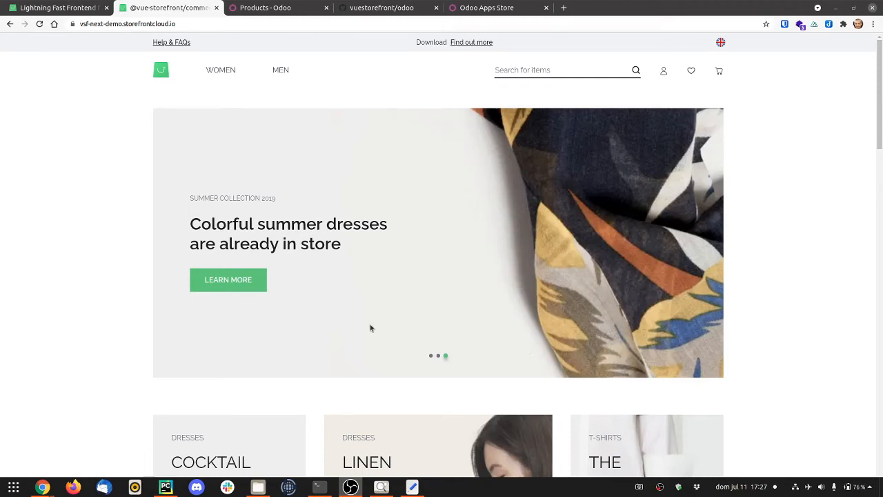
mouse_move(83, 133)
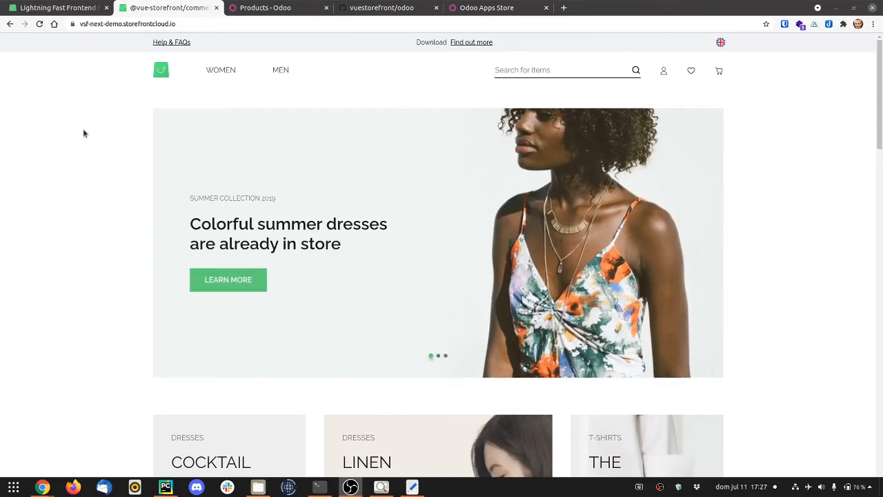
Scroll through the vuestorefront/odoo GitHub repository page
left_click(394, 8)
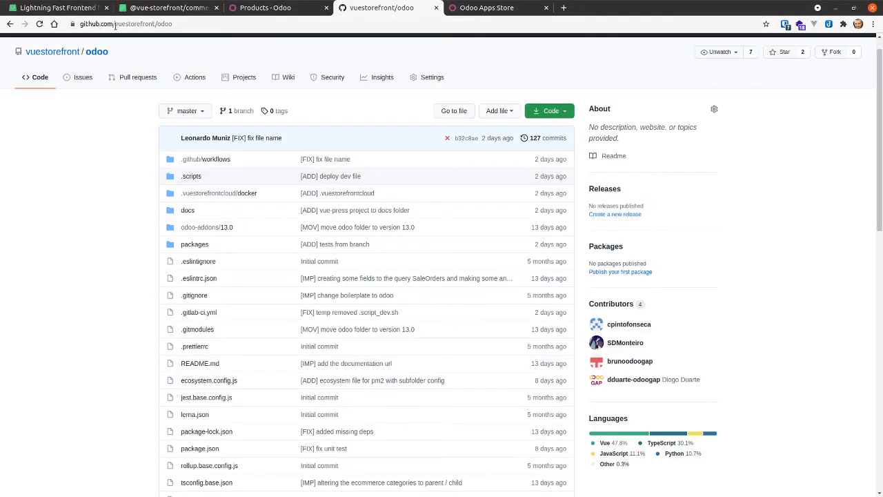
scroll("down", 3)
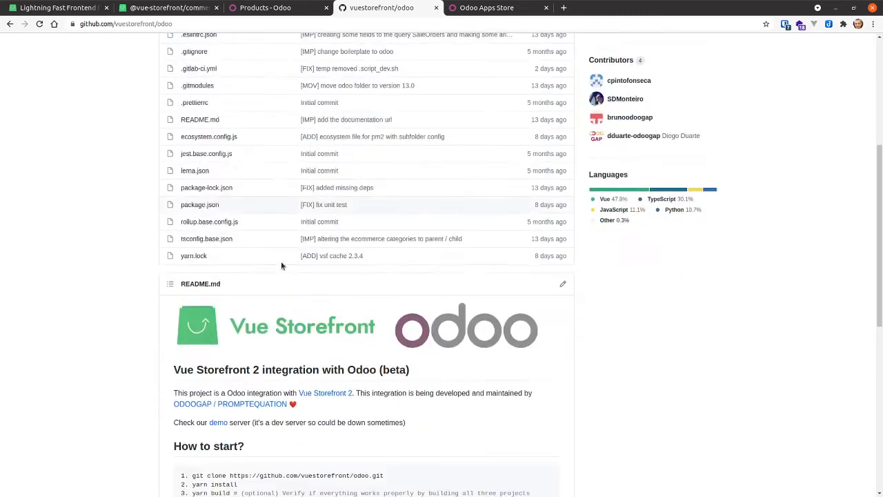
scroll("down", 3)
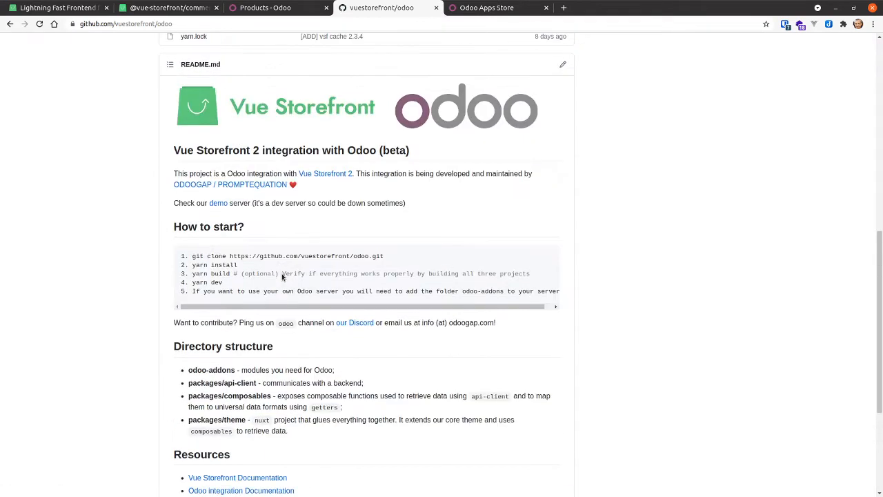
scroll("up", 3)
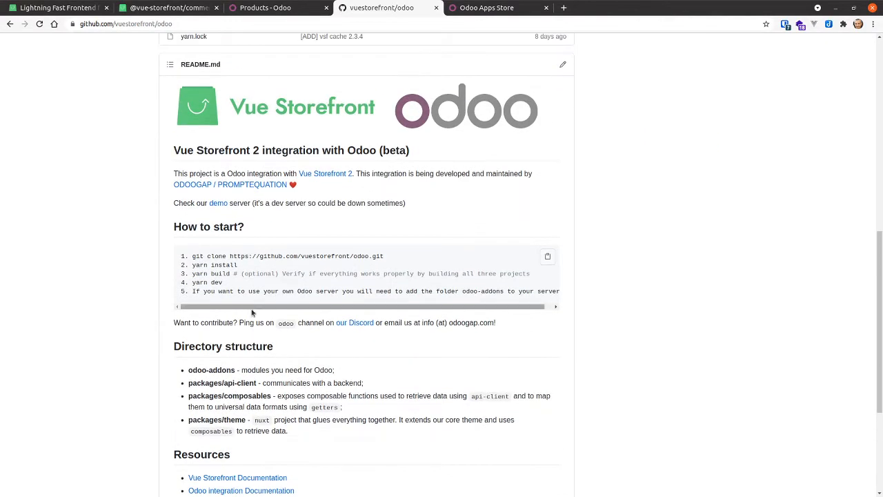
mouse_move(240, 236)
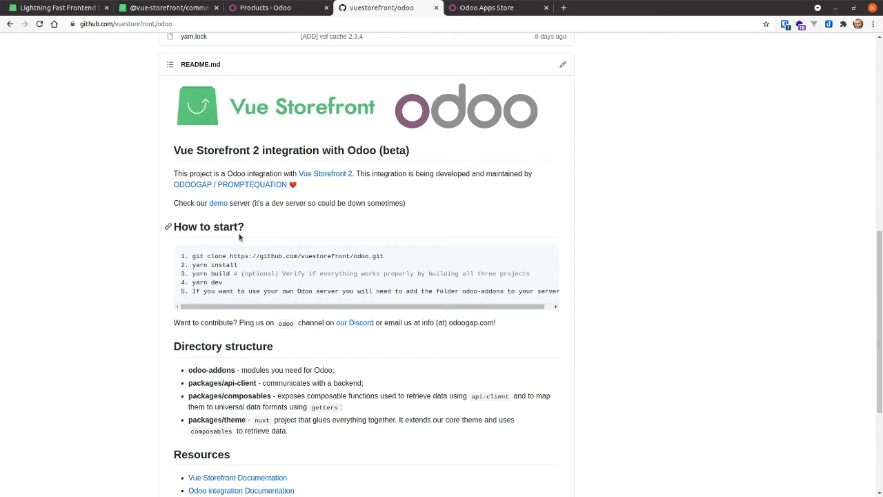
Return to the storefront demo, view the Lighthouse audit results, and open the Women category
left_click(172, 7)
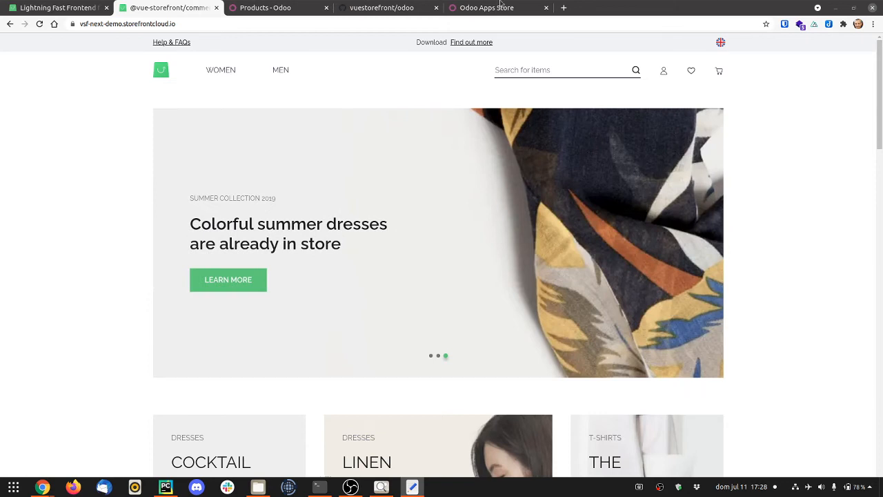
mouse_move(70, 103)
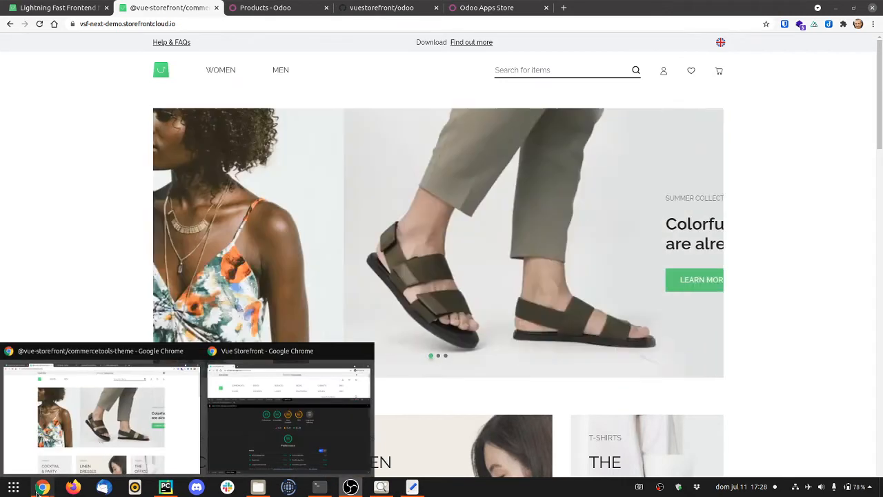
left_click(289, 417)
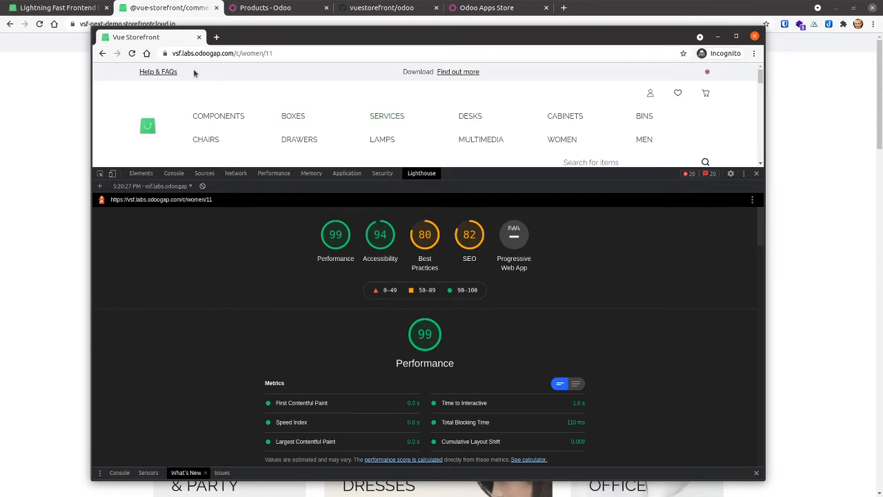
mouse_move(582, 229)
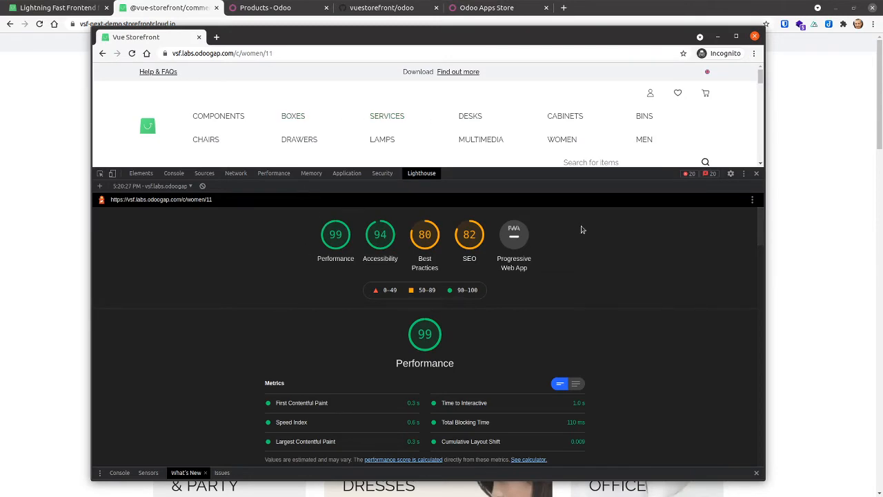
mouse_move(675, 121)
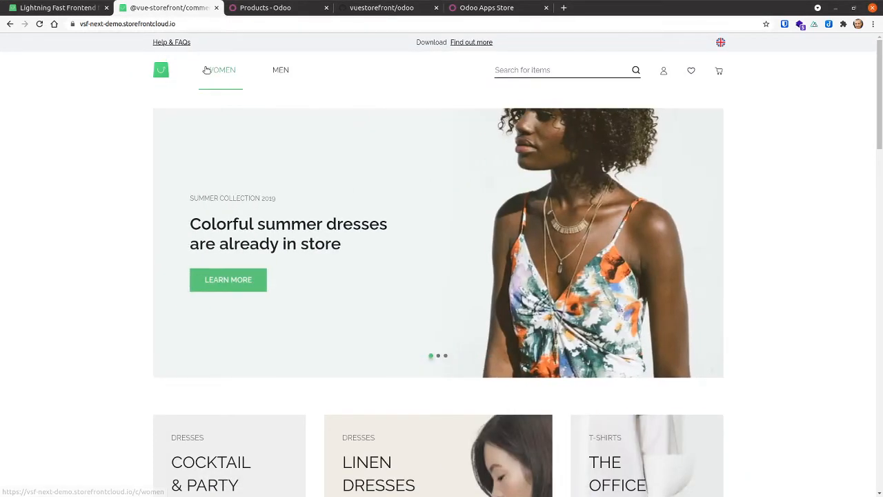
left_click(221, 70)
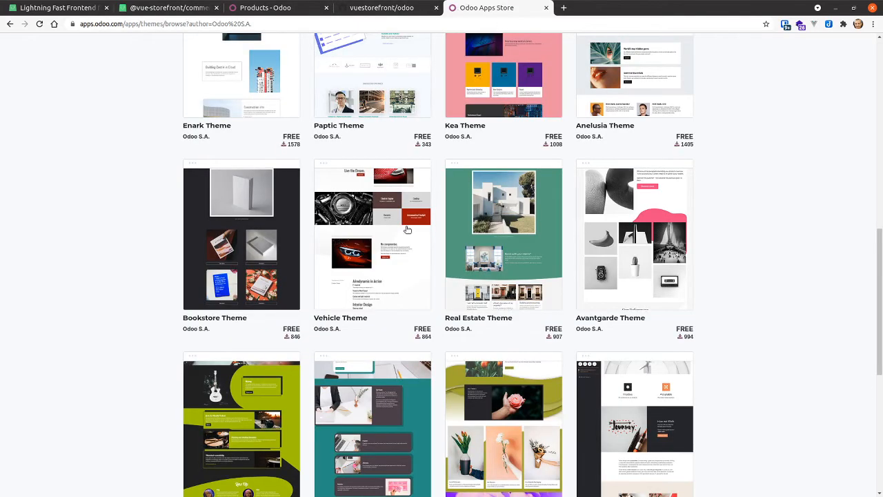
Browse the free Odoo S.A. themes grid, then return to the storefront's Women category
scroll("down", 3)
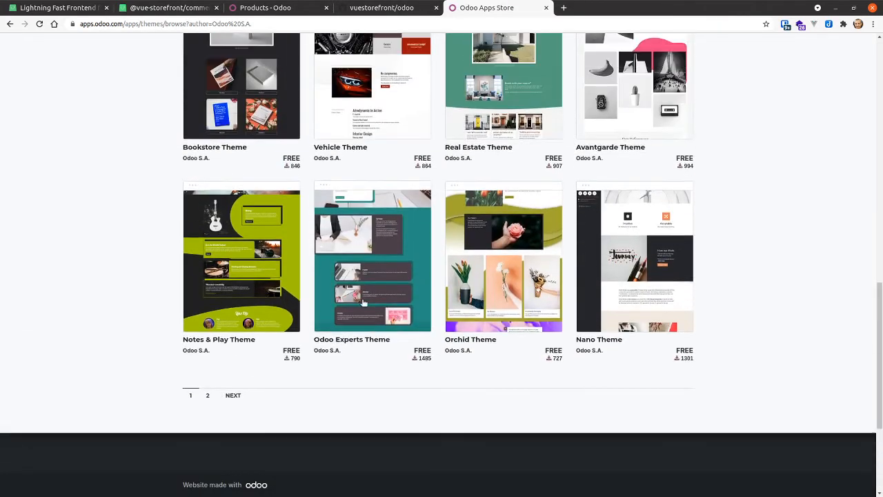
scroll("up", 3)
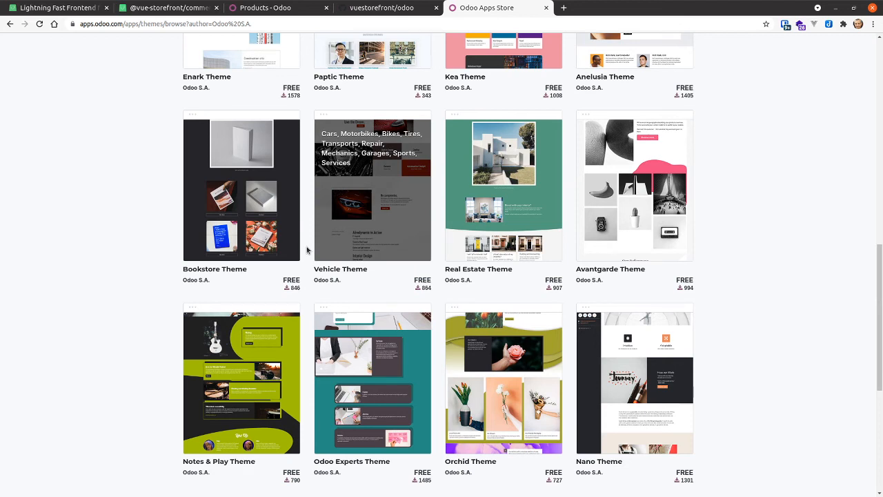
mouse_move(333, 194)
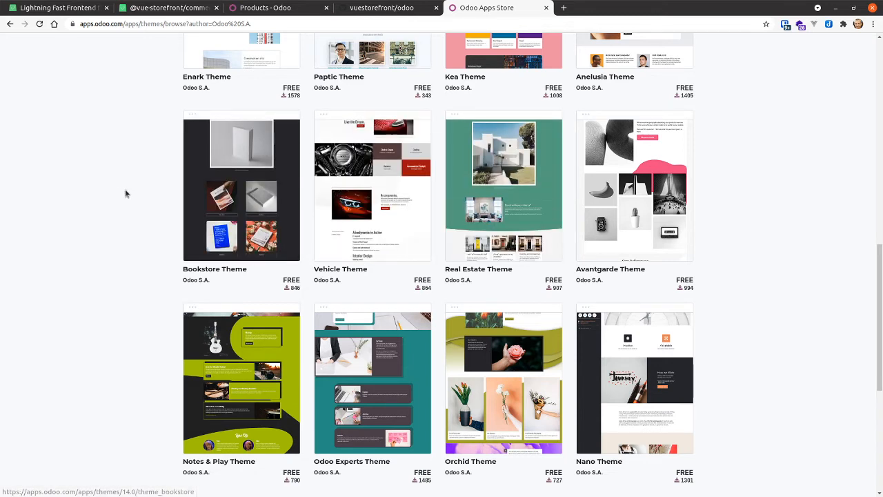
mouse_move(121, 194)
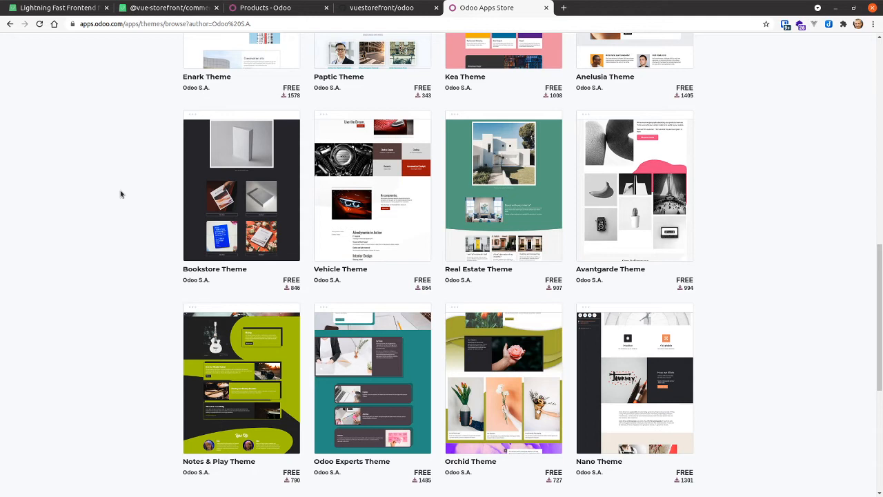
left_click(165, 8)
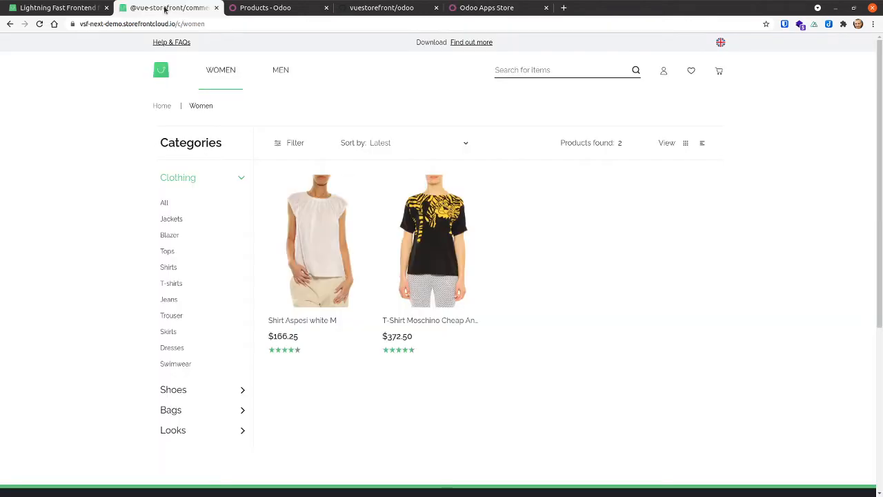
mouse_move(170, 235)
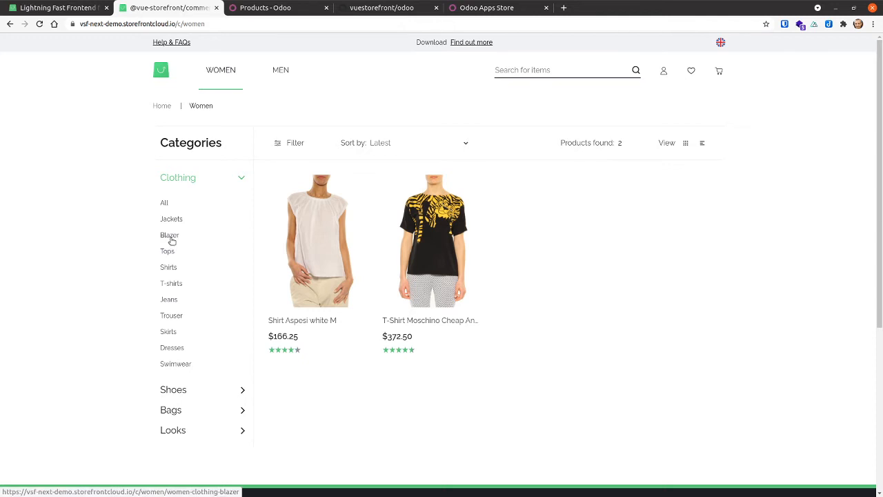
Show the Women › Clothing › Blazer category with 22 products, then switch to Odoo's catalogue
left_click(169, 235)
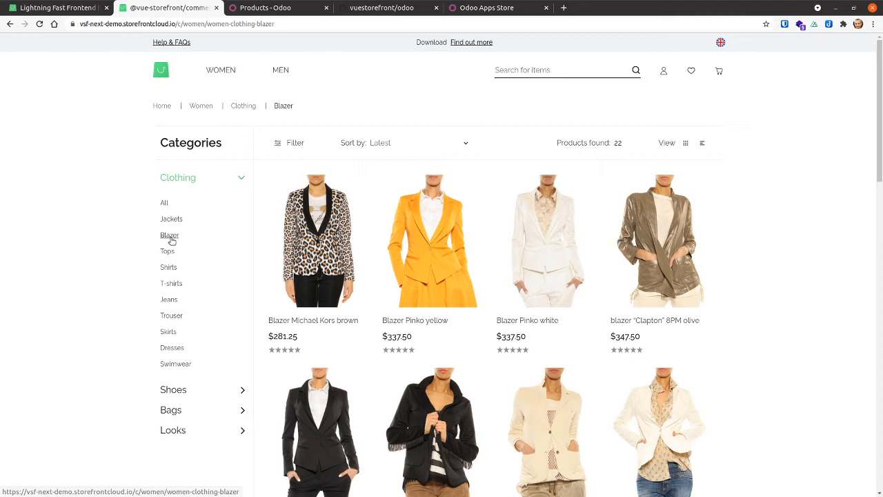
mouse_move(124, 274)
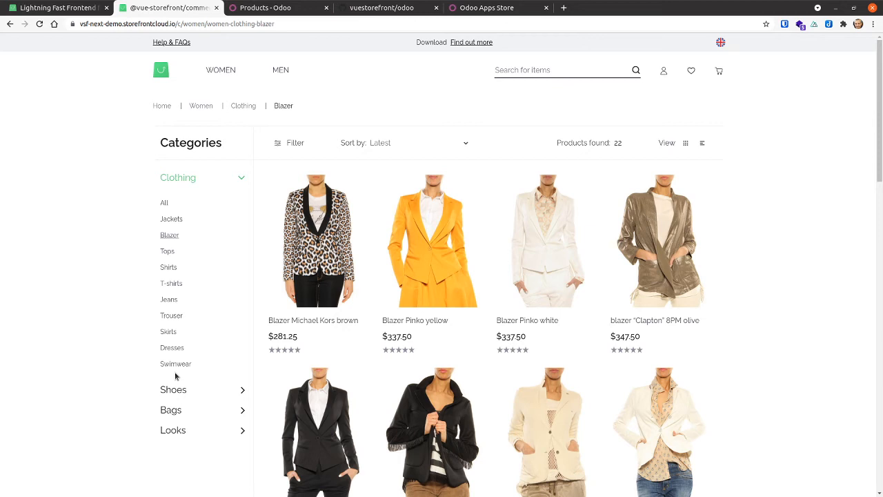
mouse_move(161, 395)
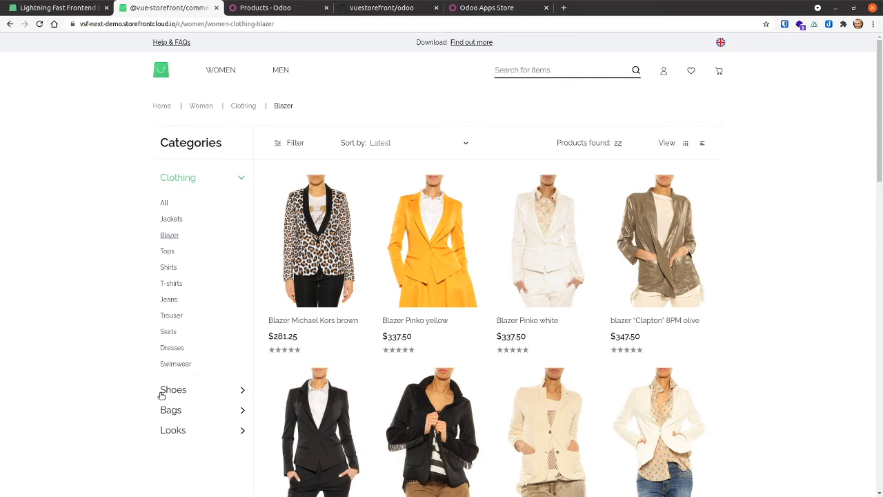
mouse_move(31, 414)
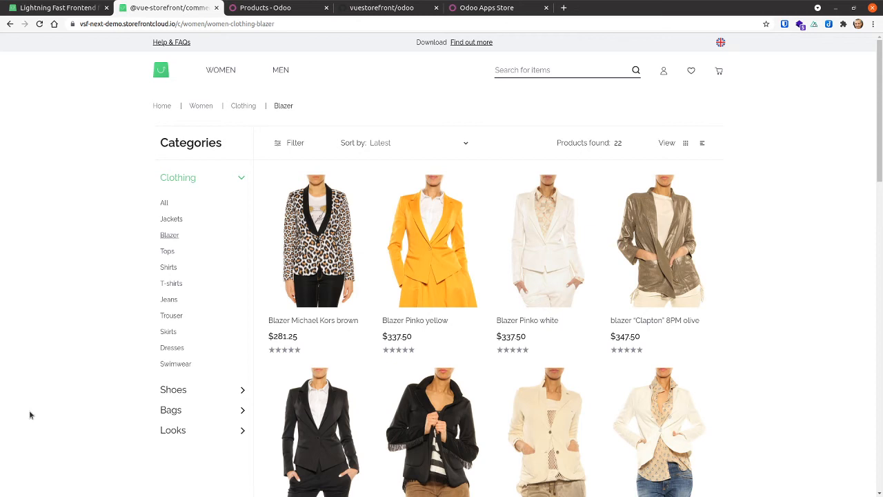
mouse_move(145, 97)
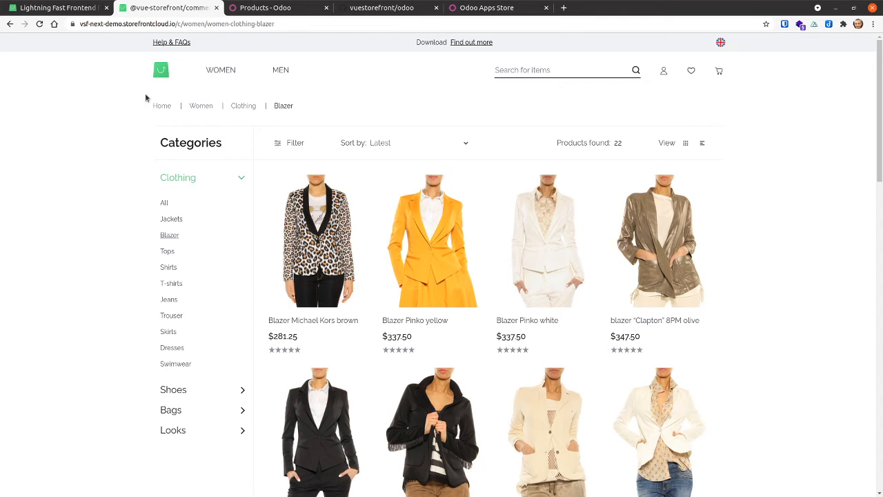
mouse_move(152, 219)
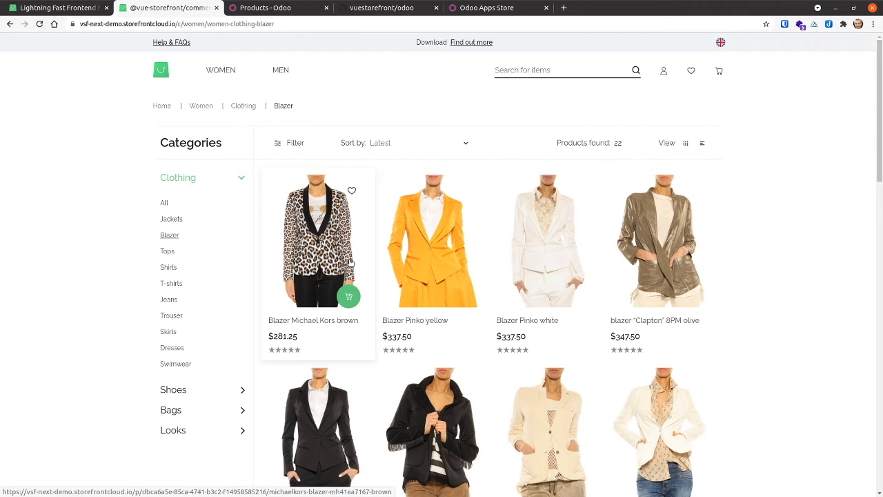
mouse_move(355, 260)
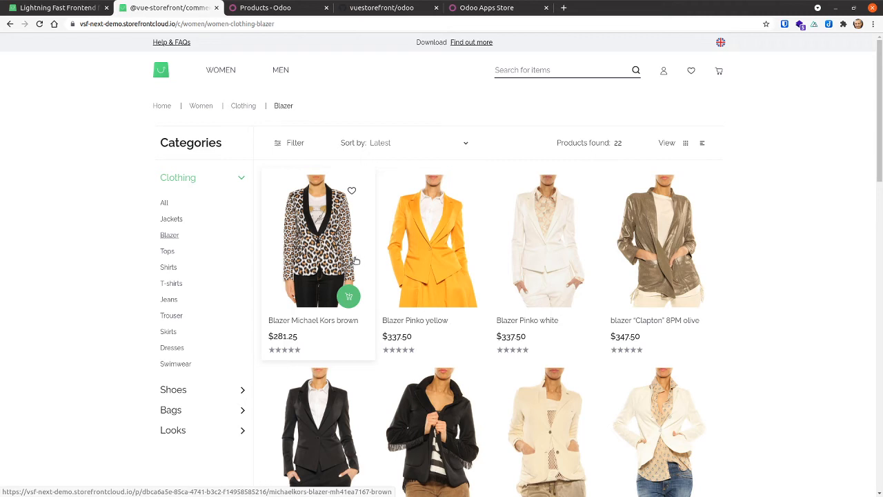
mouse_move(368, 242)
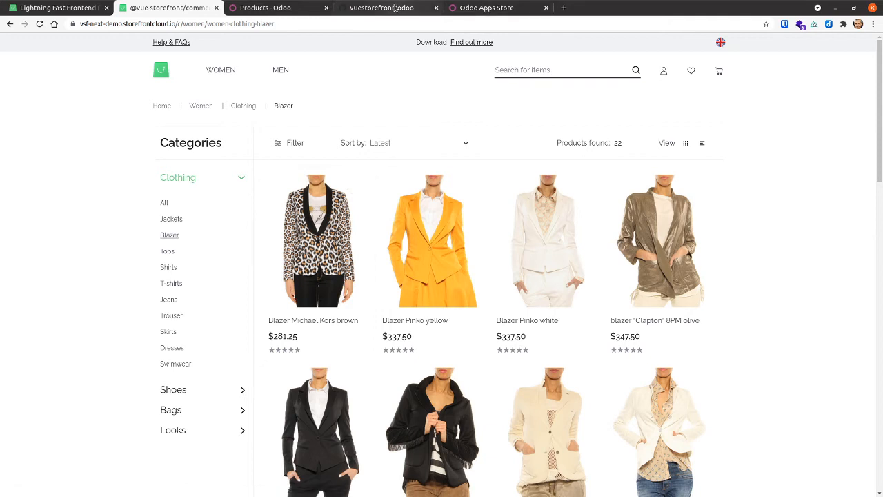
left_click(275, 9)
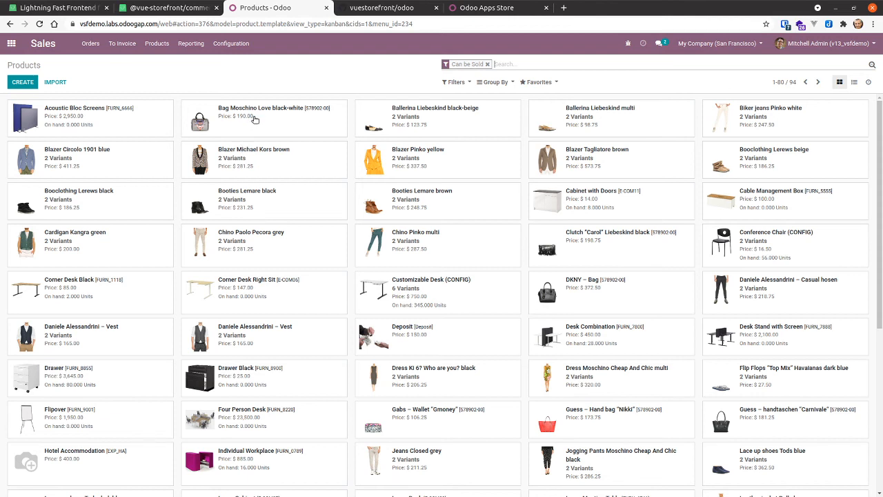
mouse_move(276, 135)
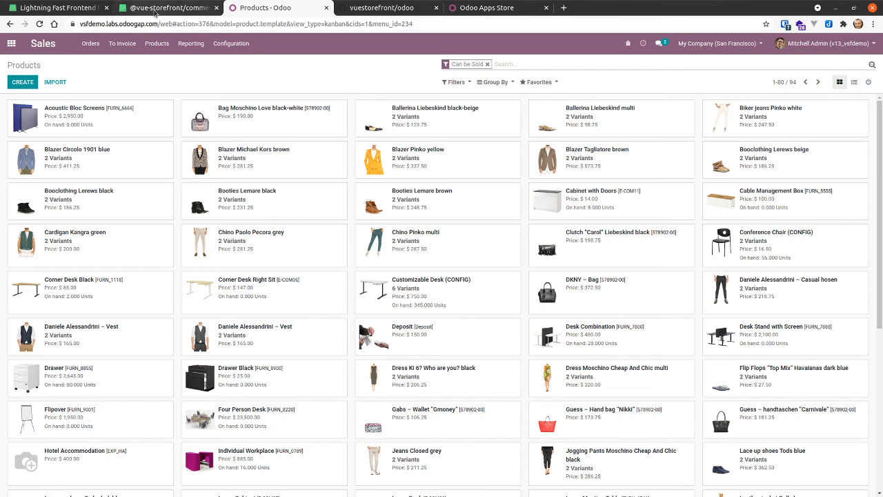
mouse_move(164, 8)
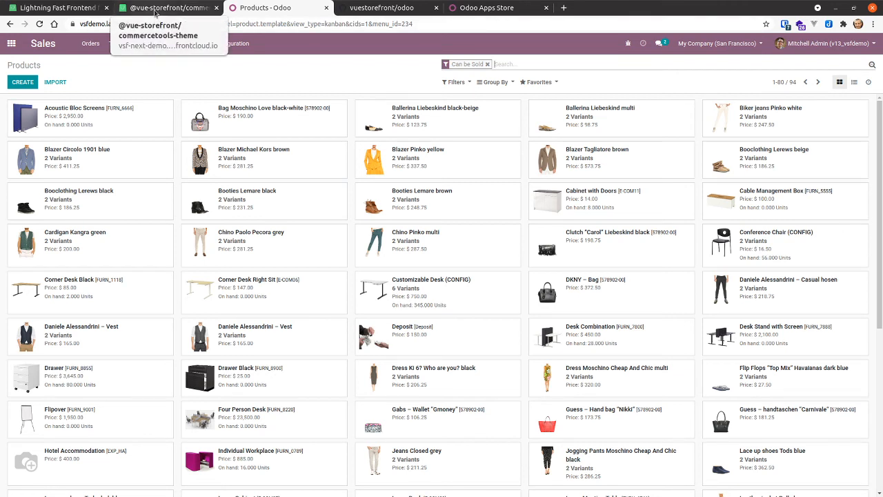
Look over Odoo's 94 sellable products, then return to the storefront's Blazer listing
left_click(269, 8)
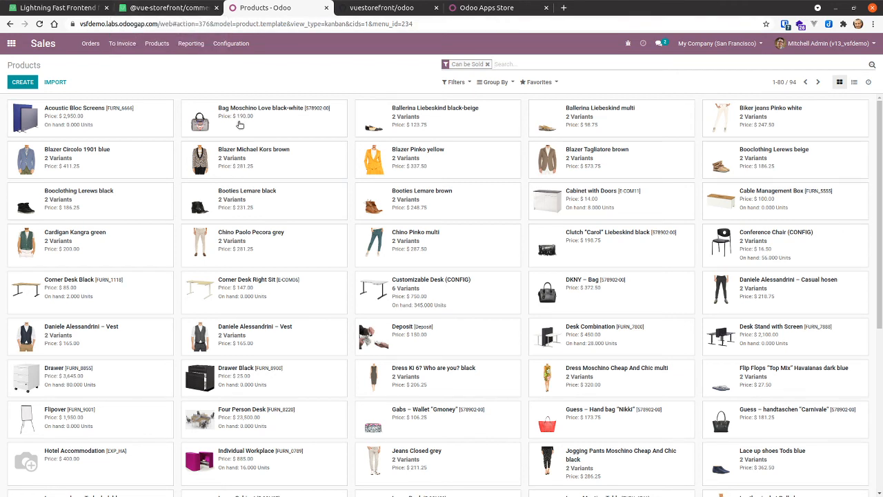
mouse_move(242, 123)
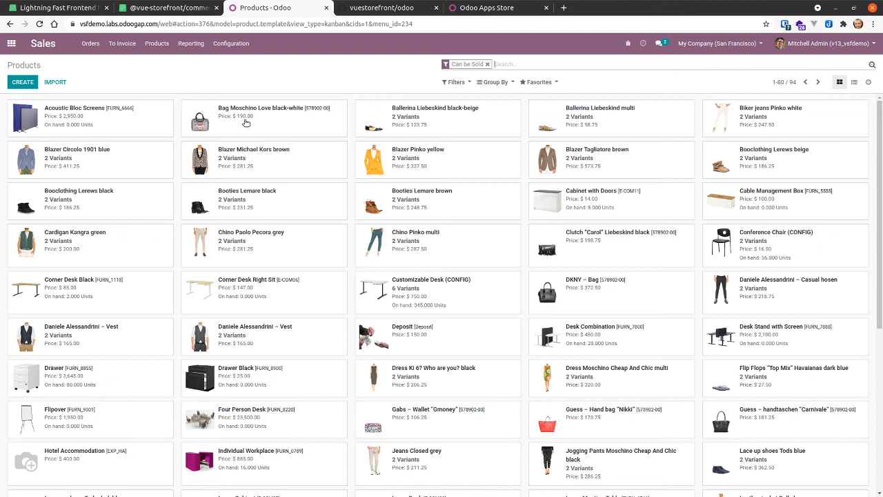
left_click(169, 8)
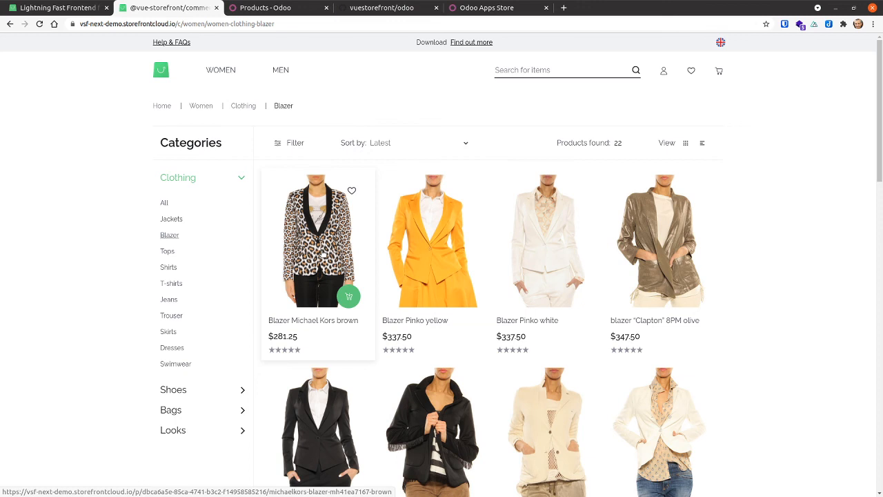
mouse_move(322, 255)
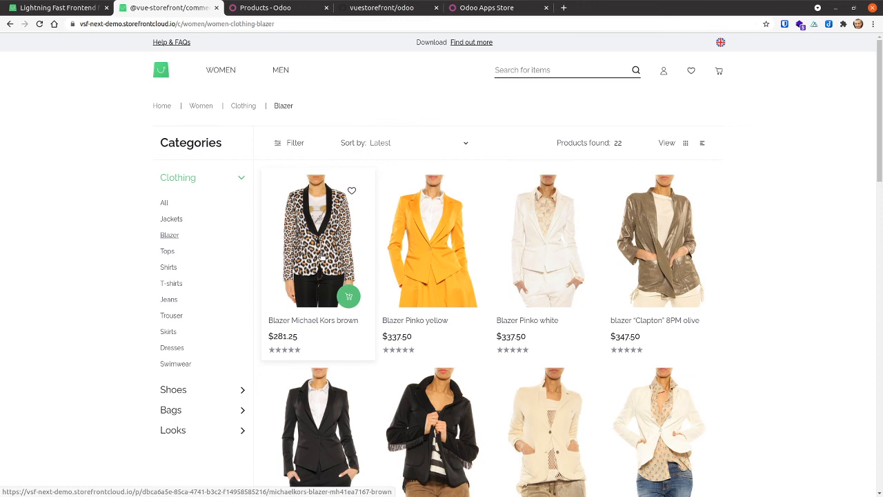
Open the Blazer Michael Kors brown product page: $281.25, size 34, code 578902-00
left_click(318, 240)
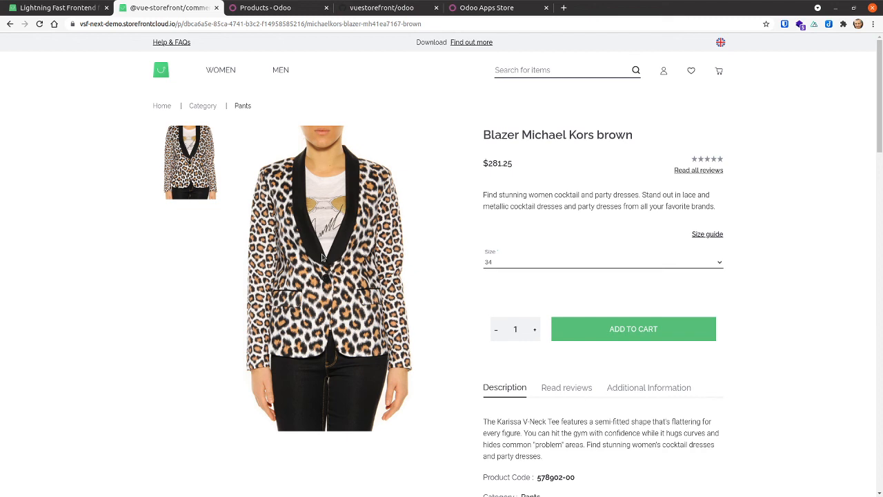
mouse_move(203, 106)
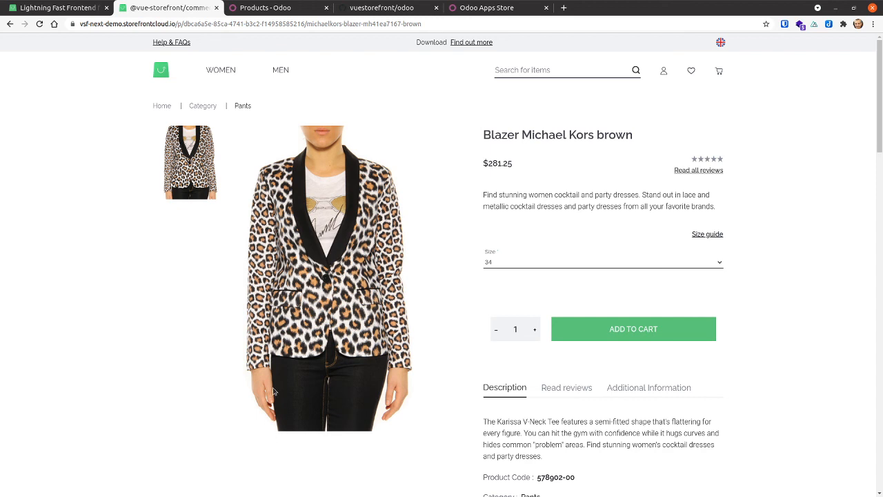
mouse_move(185, 327)
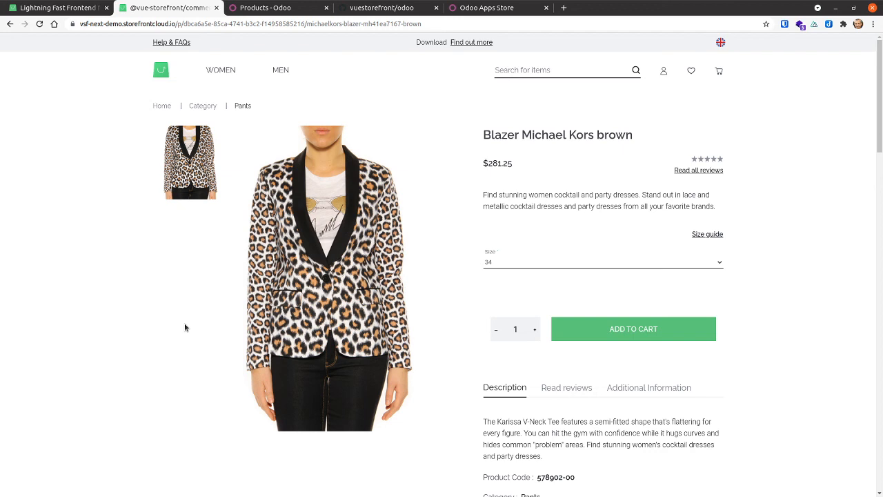
mouse_move(207, 355)
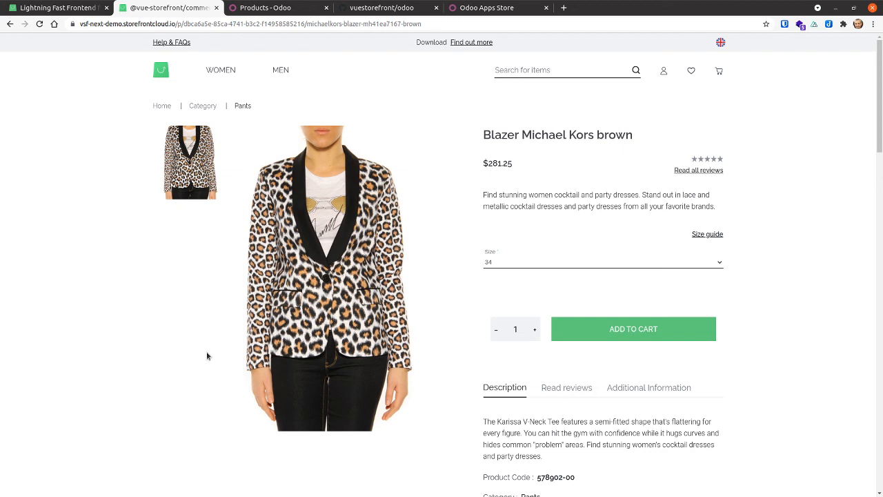